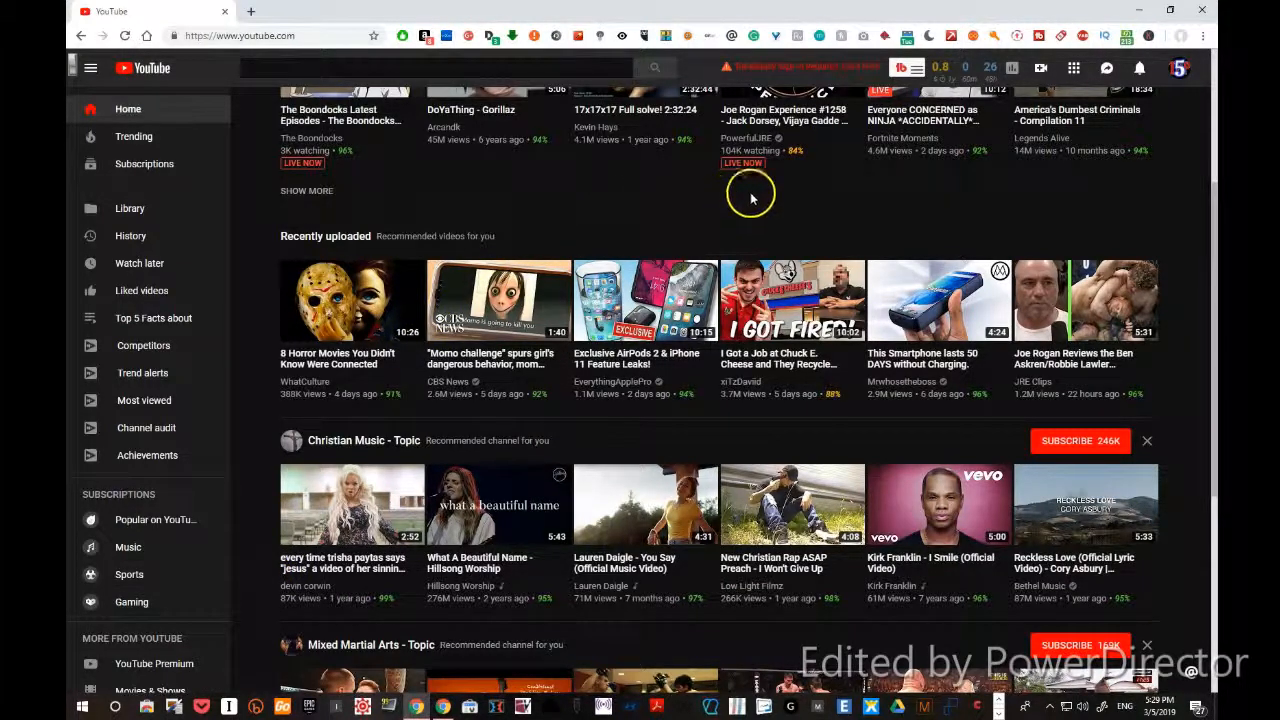
mouse_move(1175, 68)
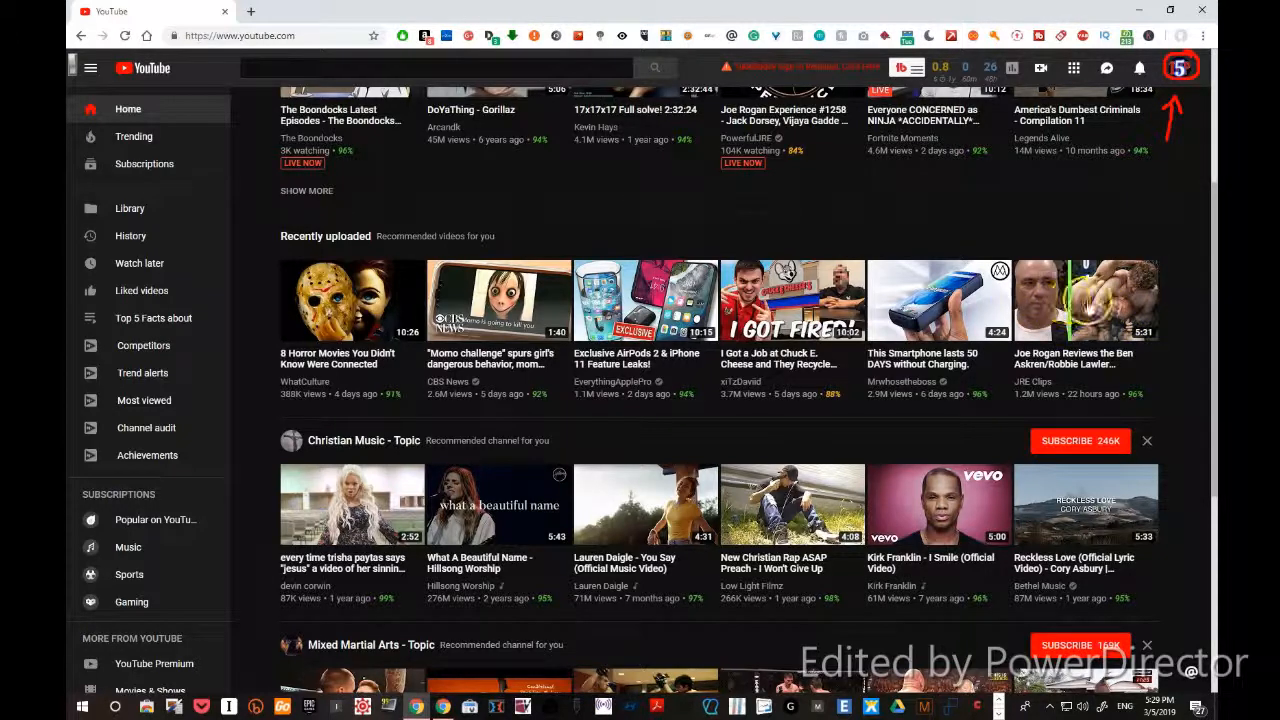
mouse_move(1090, 300)
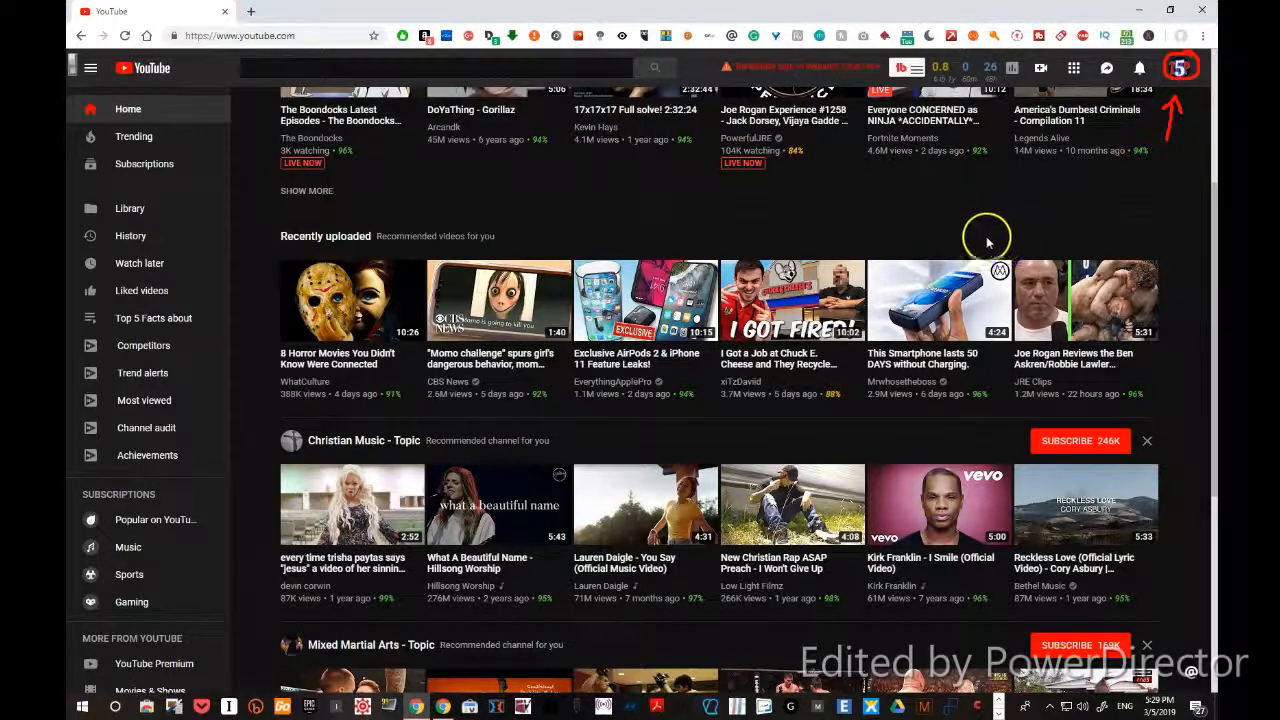
mouse_move(955, 208)
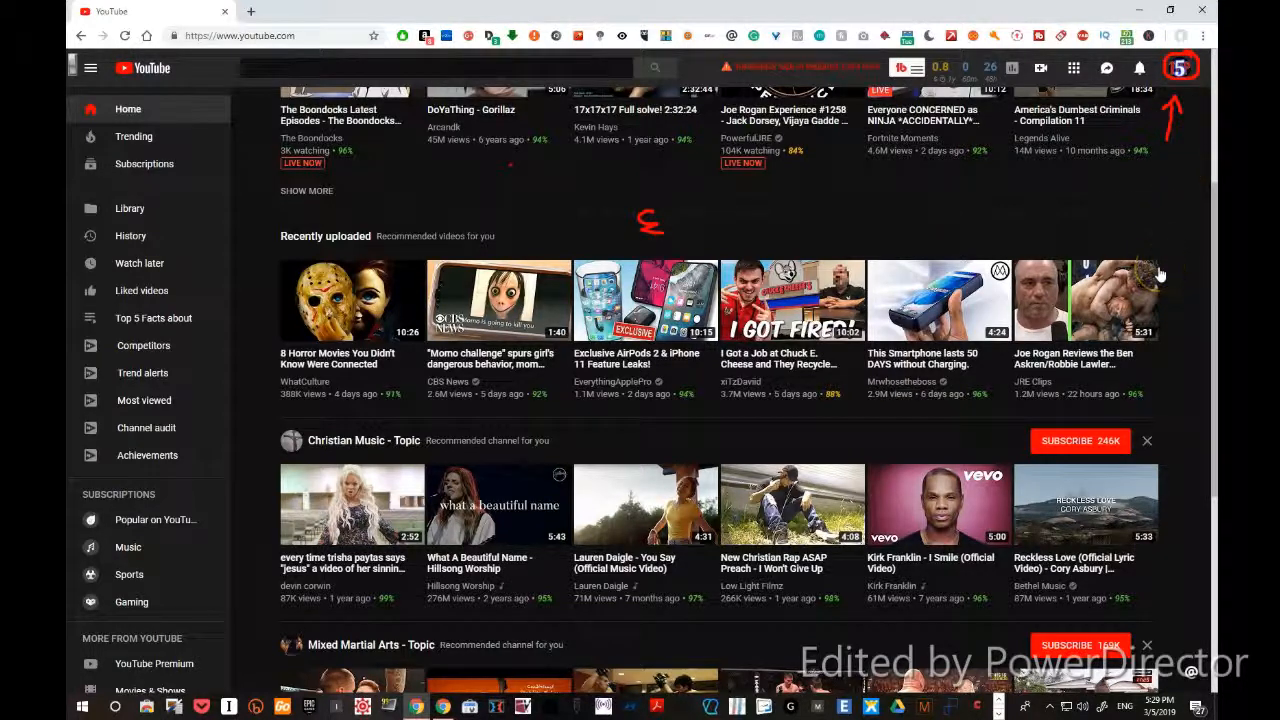
Switch the account menu's Dark theme toggle on so the YouTube home page turns dark.
left_click(1180, 67)
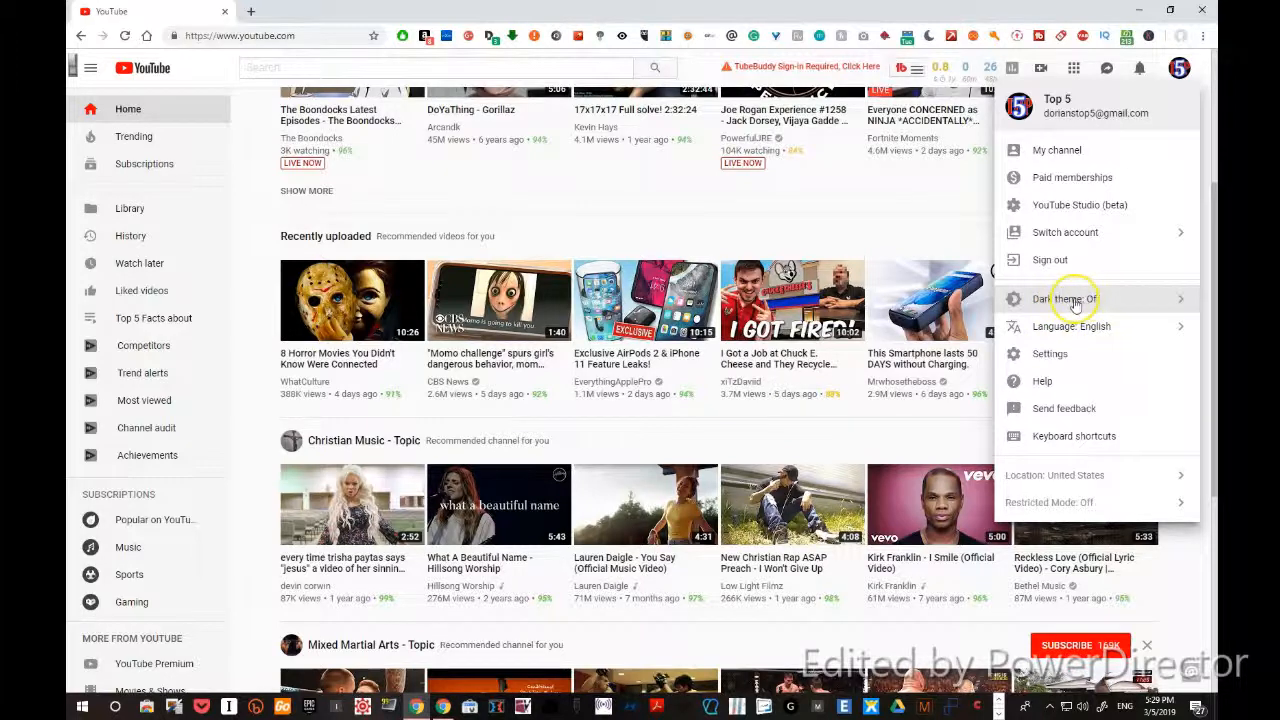
left_click(1065, 298)
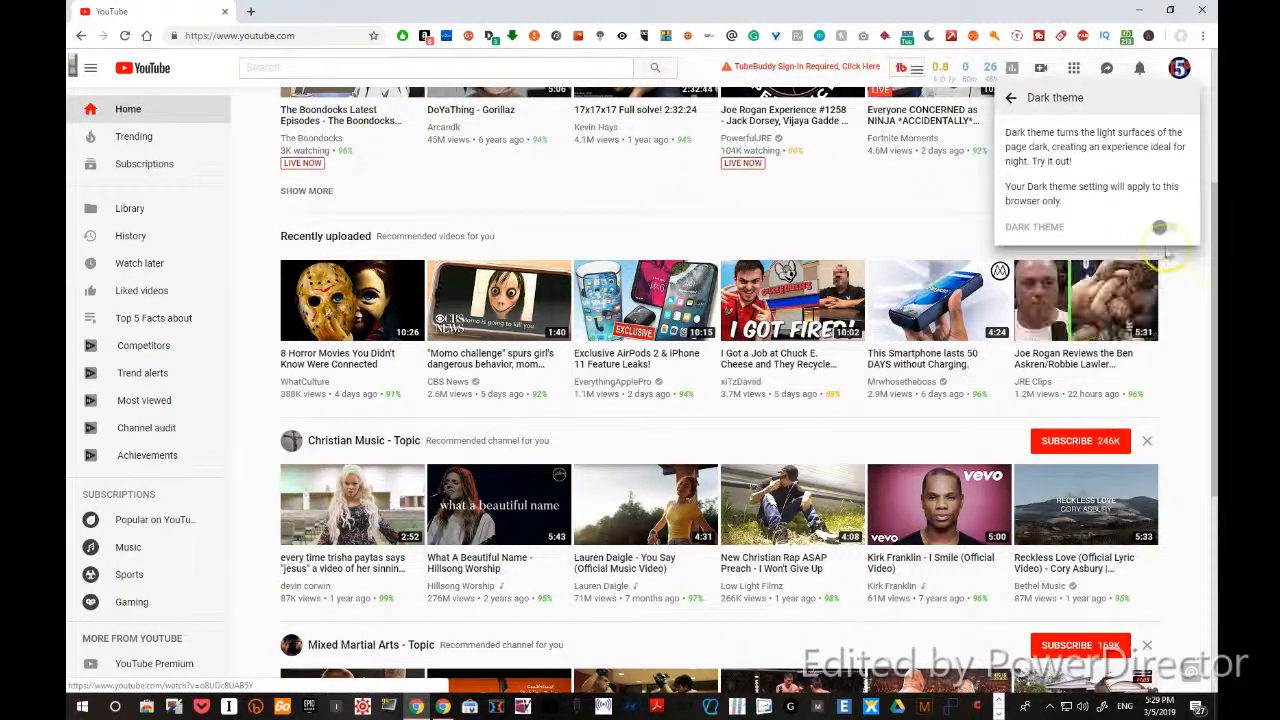
left_click(1160, 227)
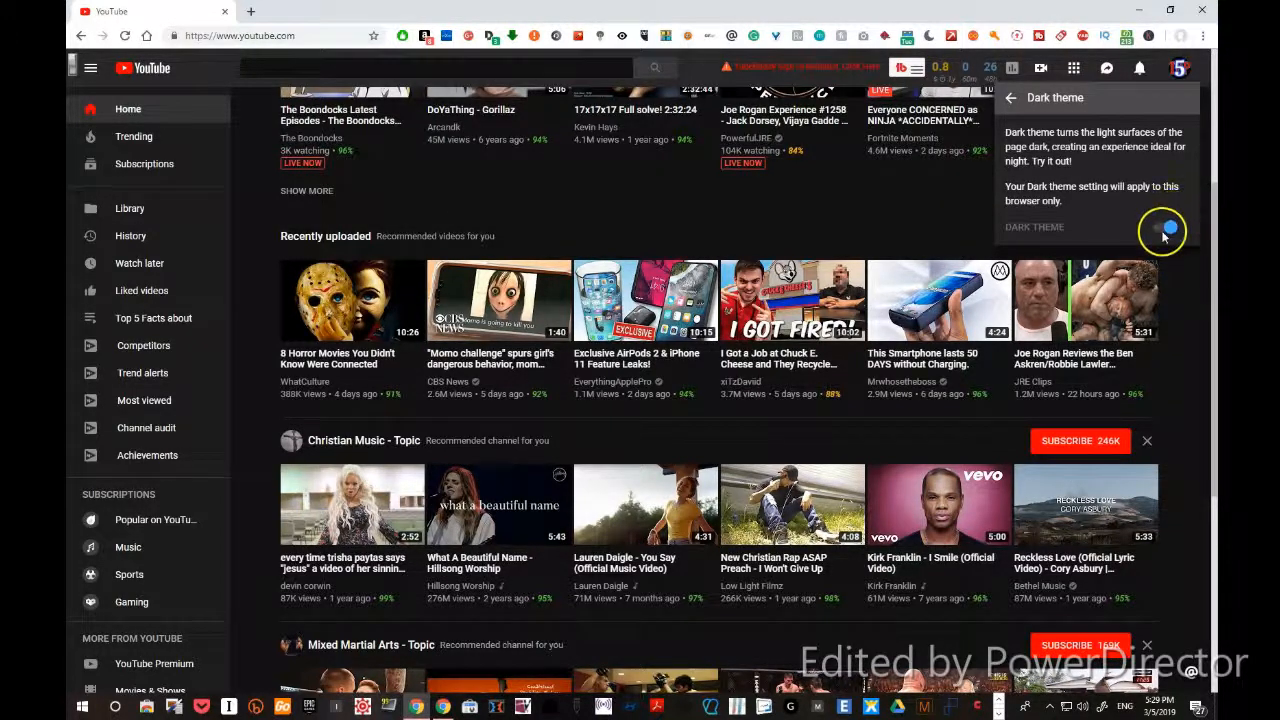
left_click(1165, 227)
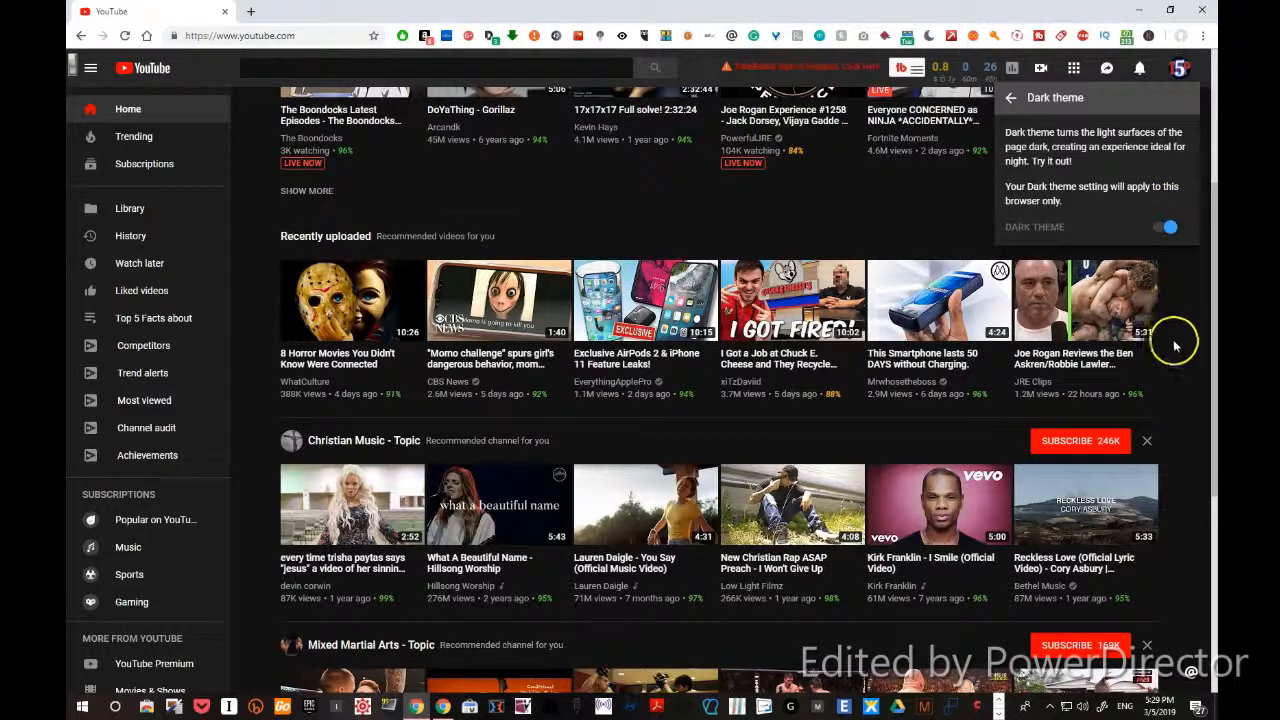
mouse_move(1188, 333)
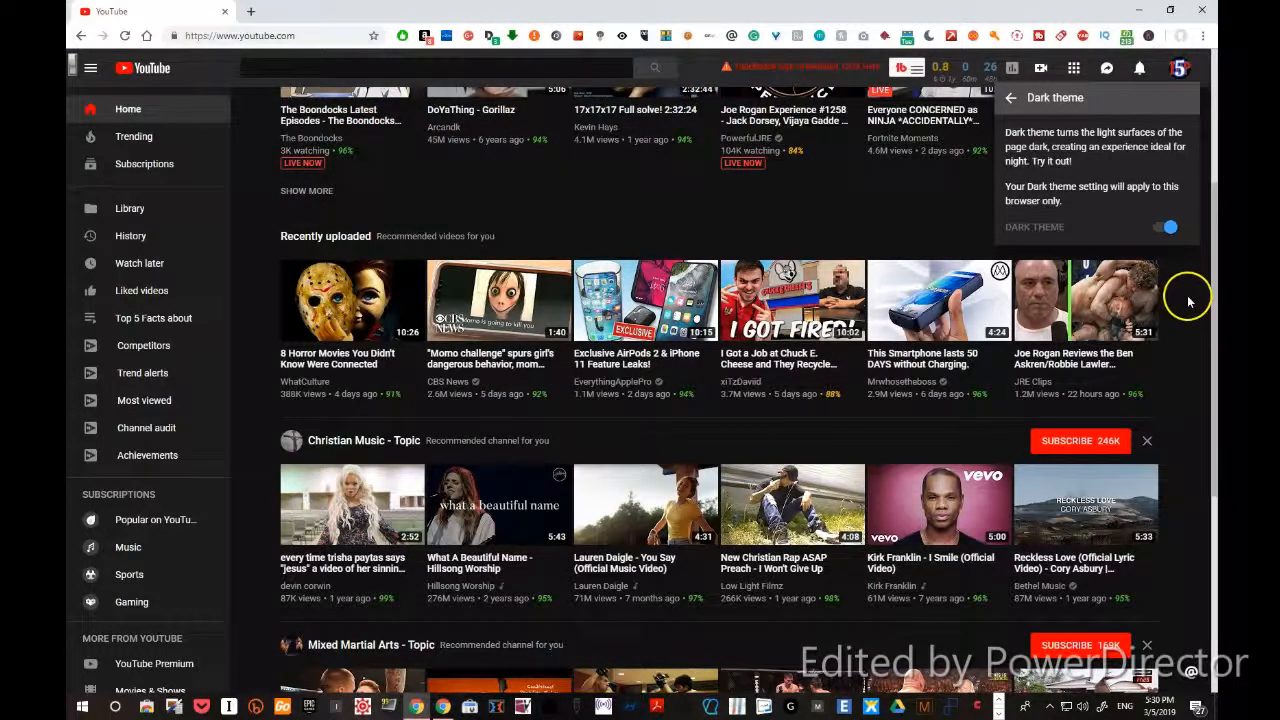
left_click(1166, 226)
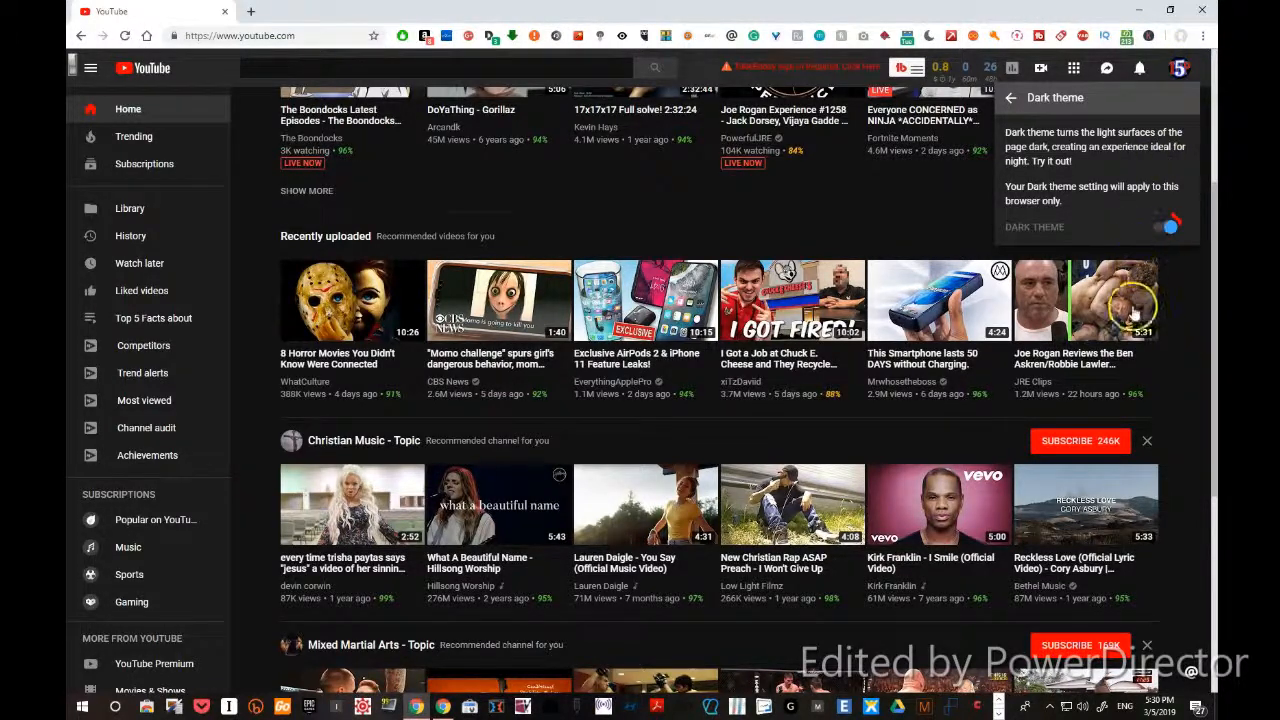
mouse_move(1178, 285)
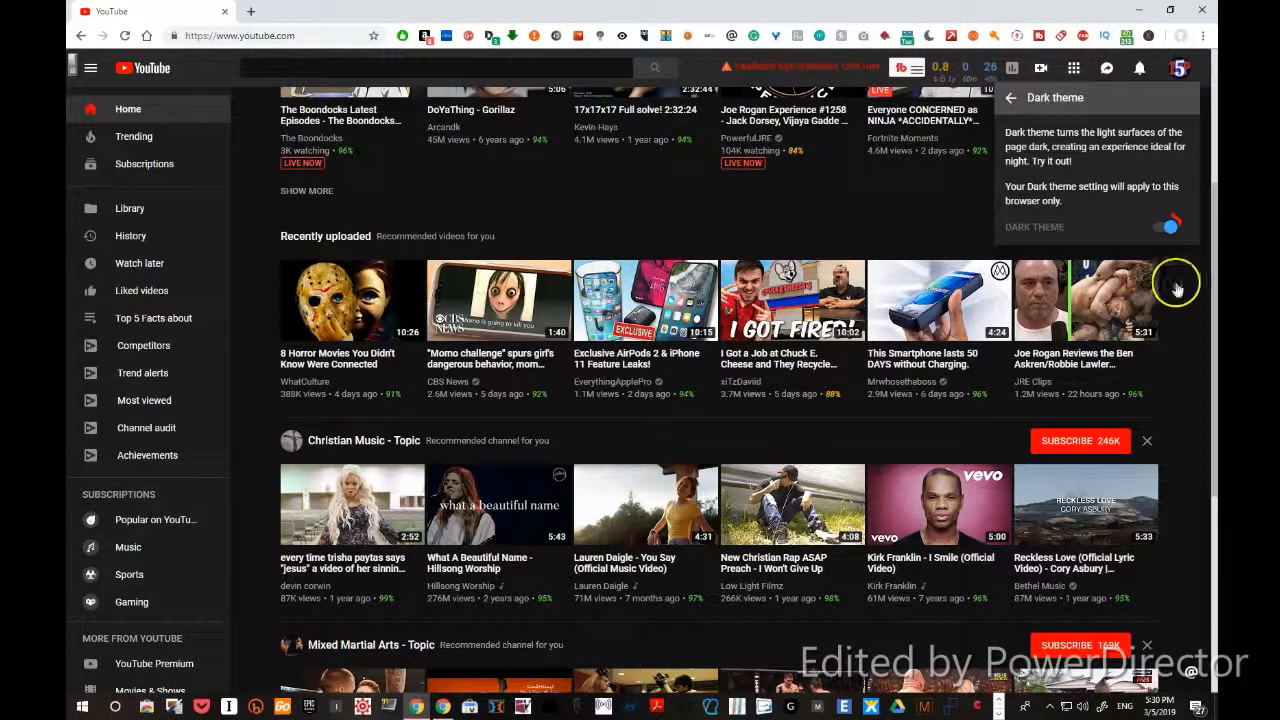
left_click(1167, 224)
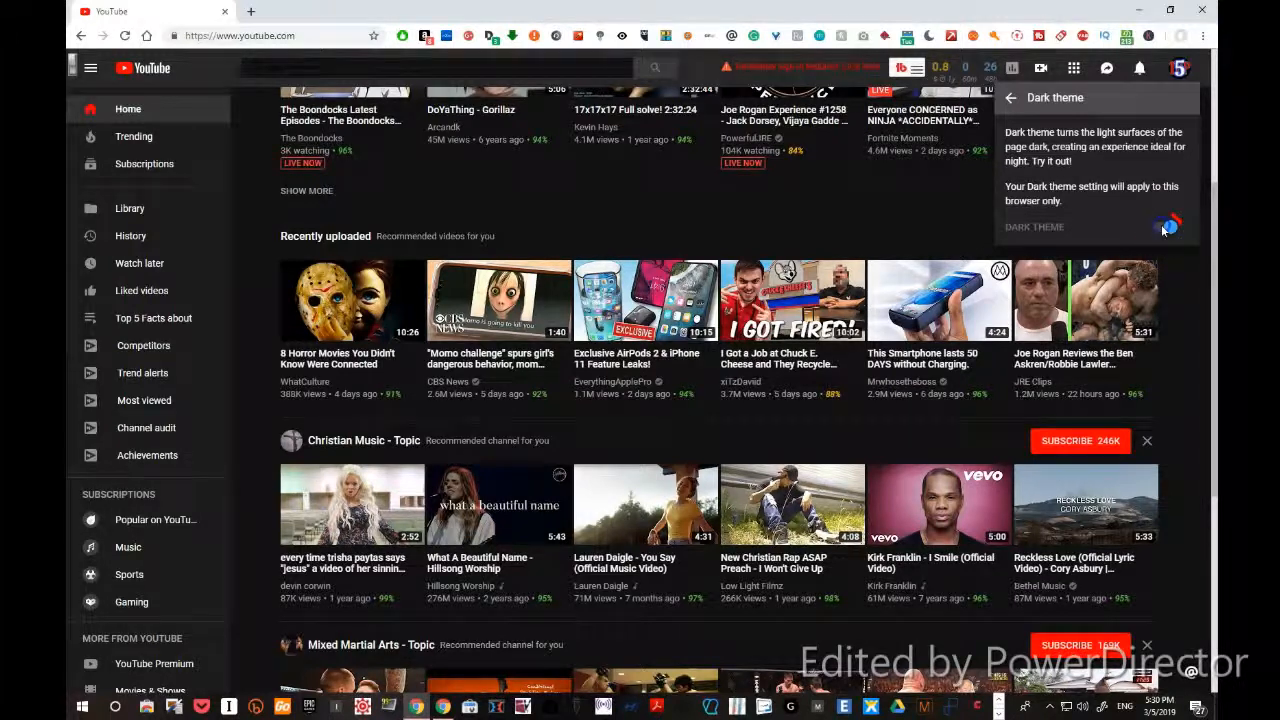
left_click(1168, 223)
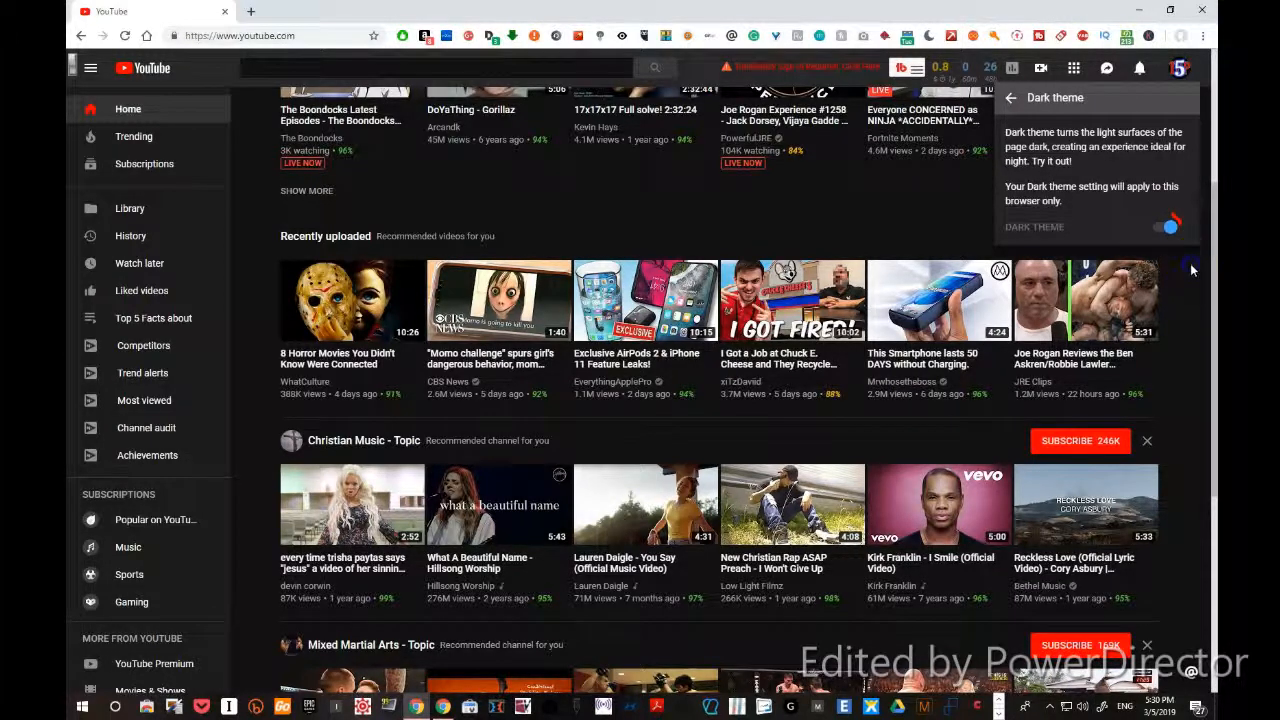
mouse_move(1190, 183)
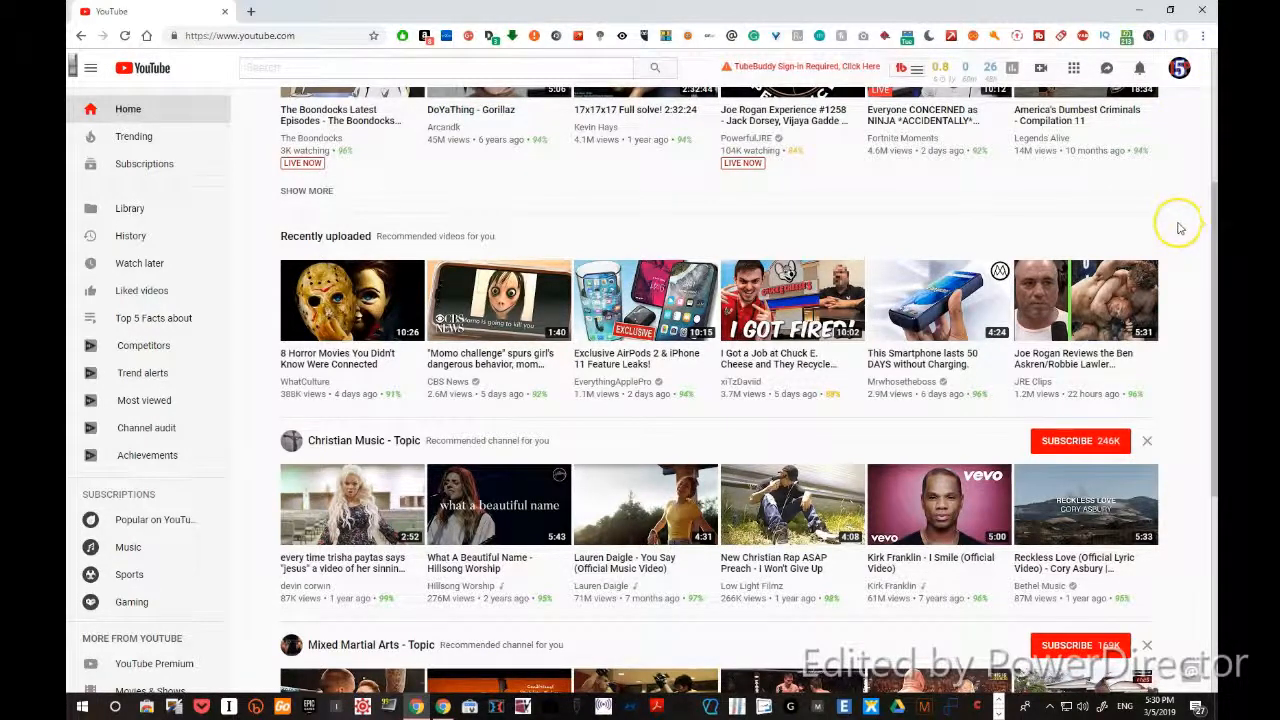
mouse_move(1174, 229)
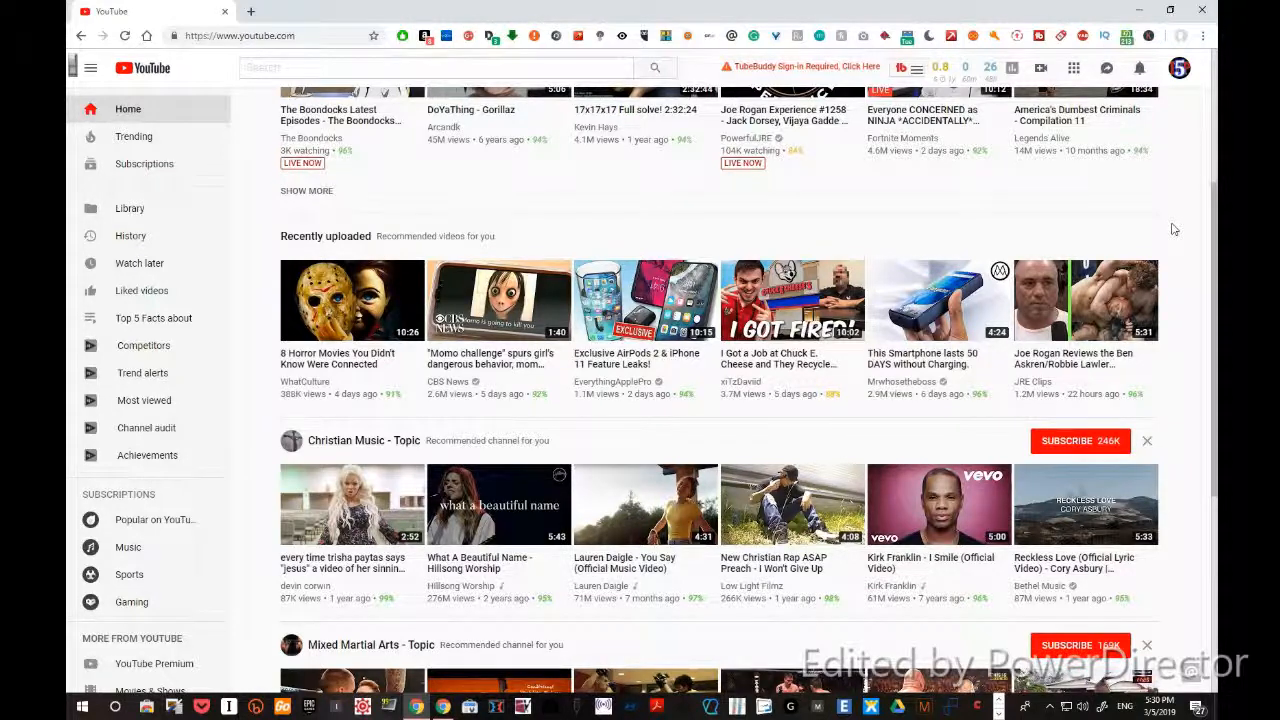
mouse_move(1065, 228)
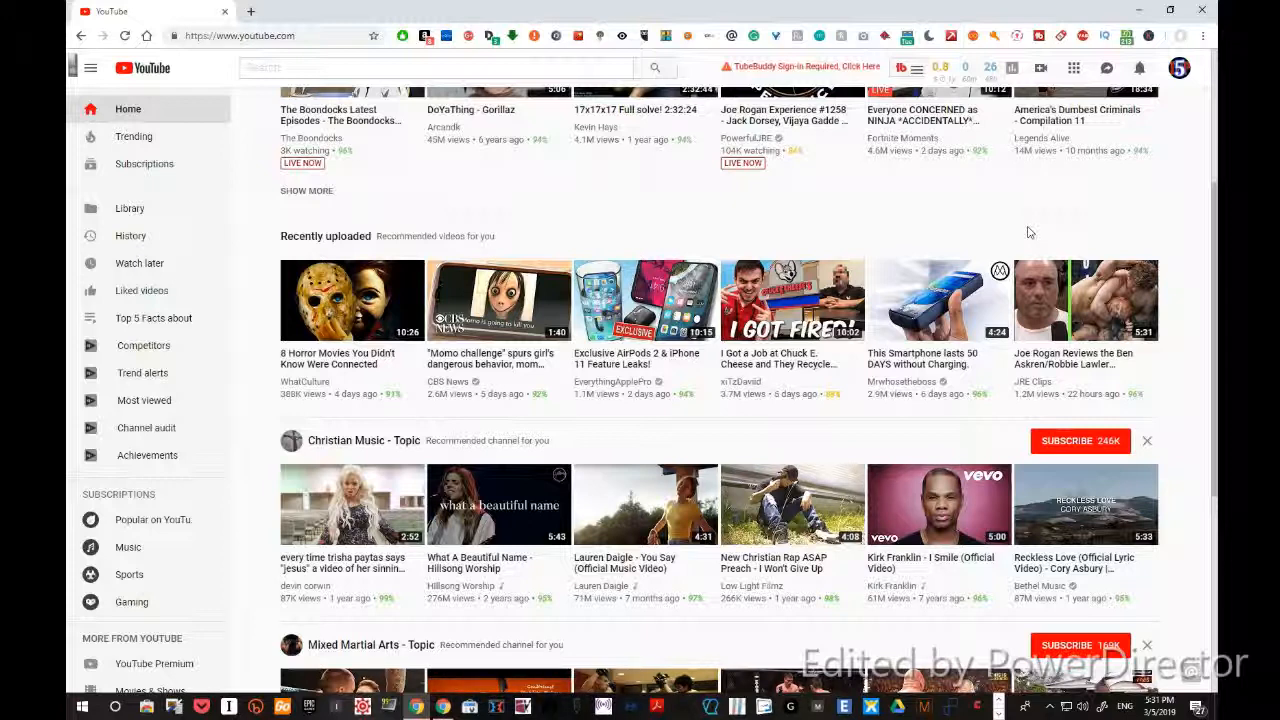
mouse_move(1183, 99)
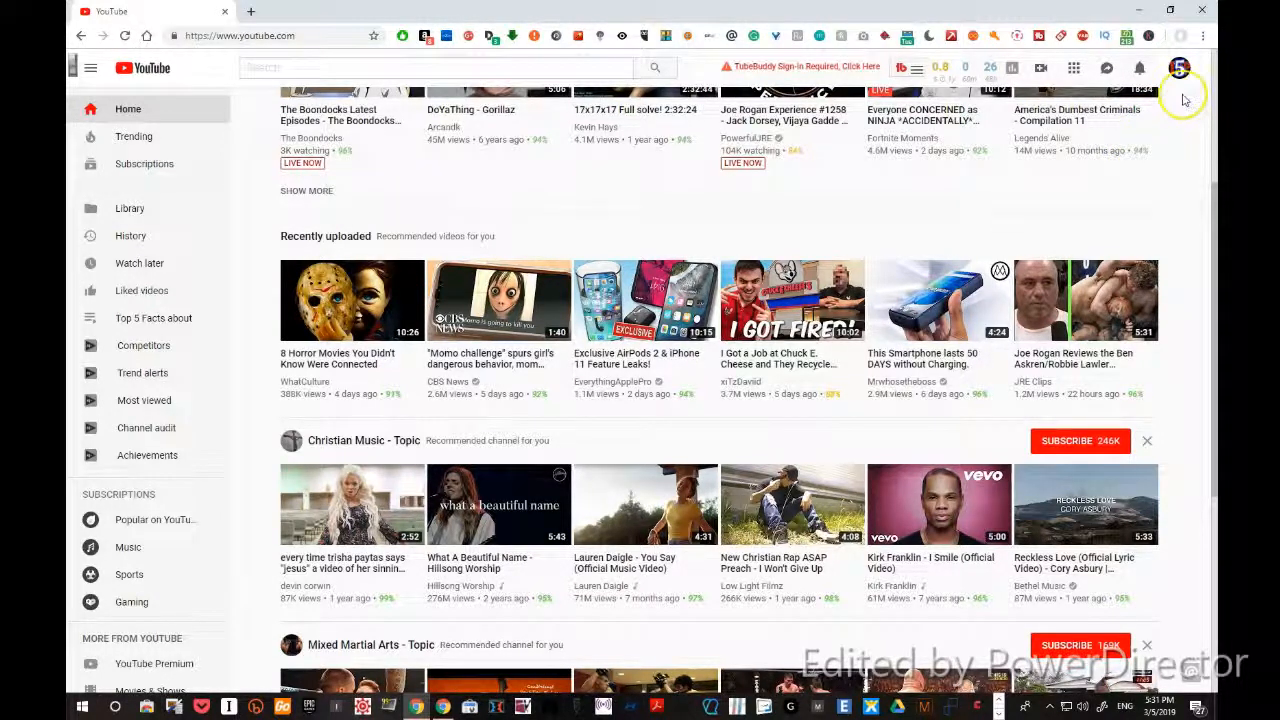
mouse_move(1180, 158)
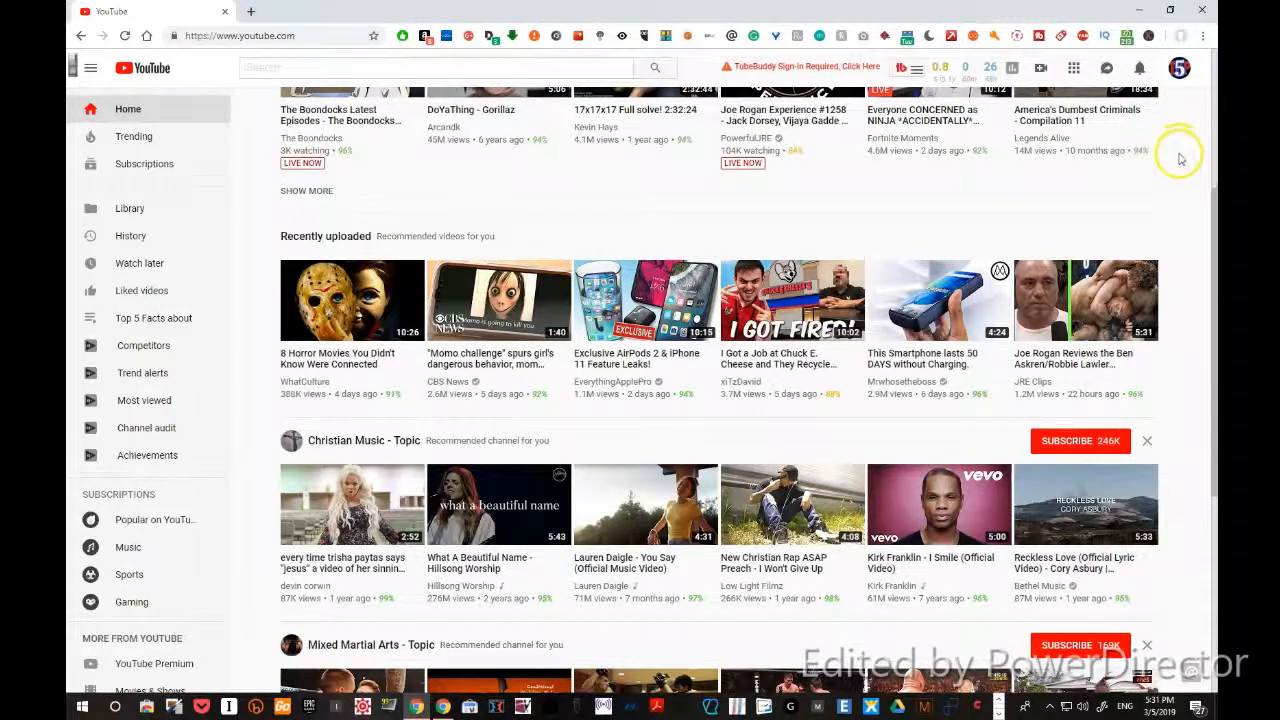
mouse_move(219, 218)
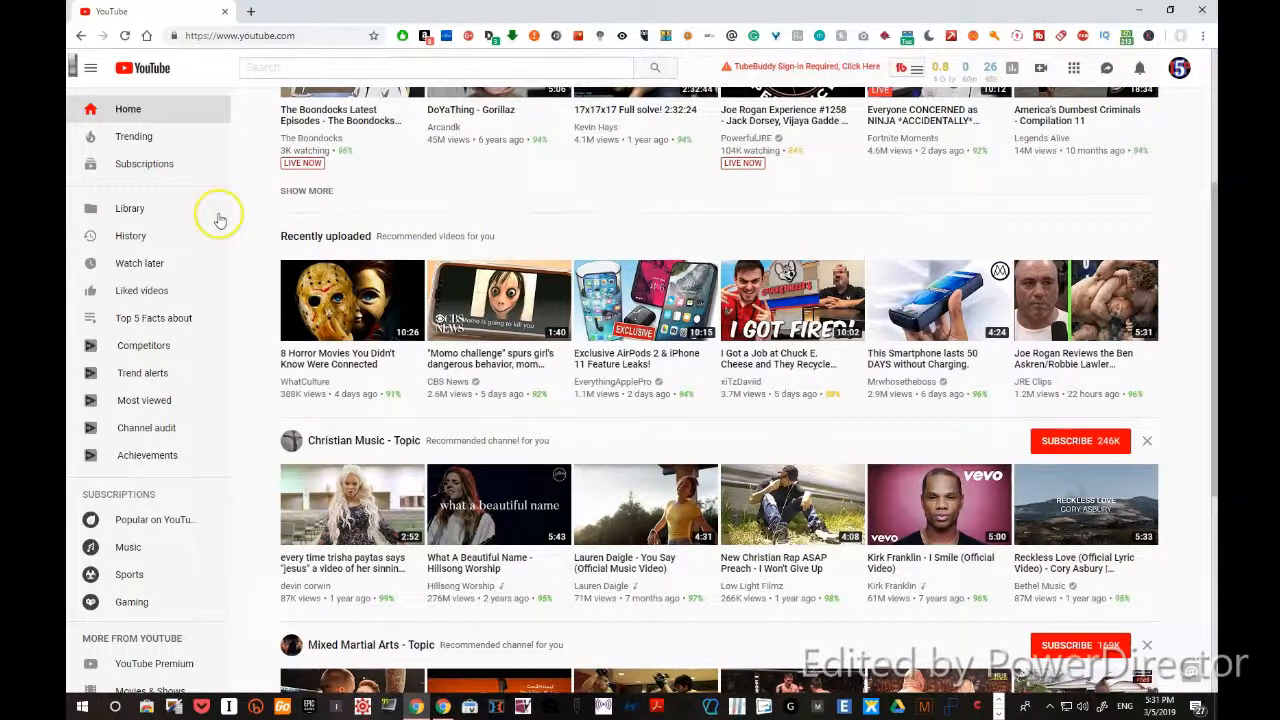
mouse_move(565, 210)
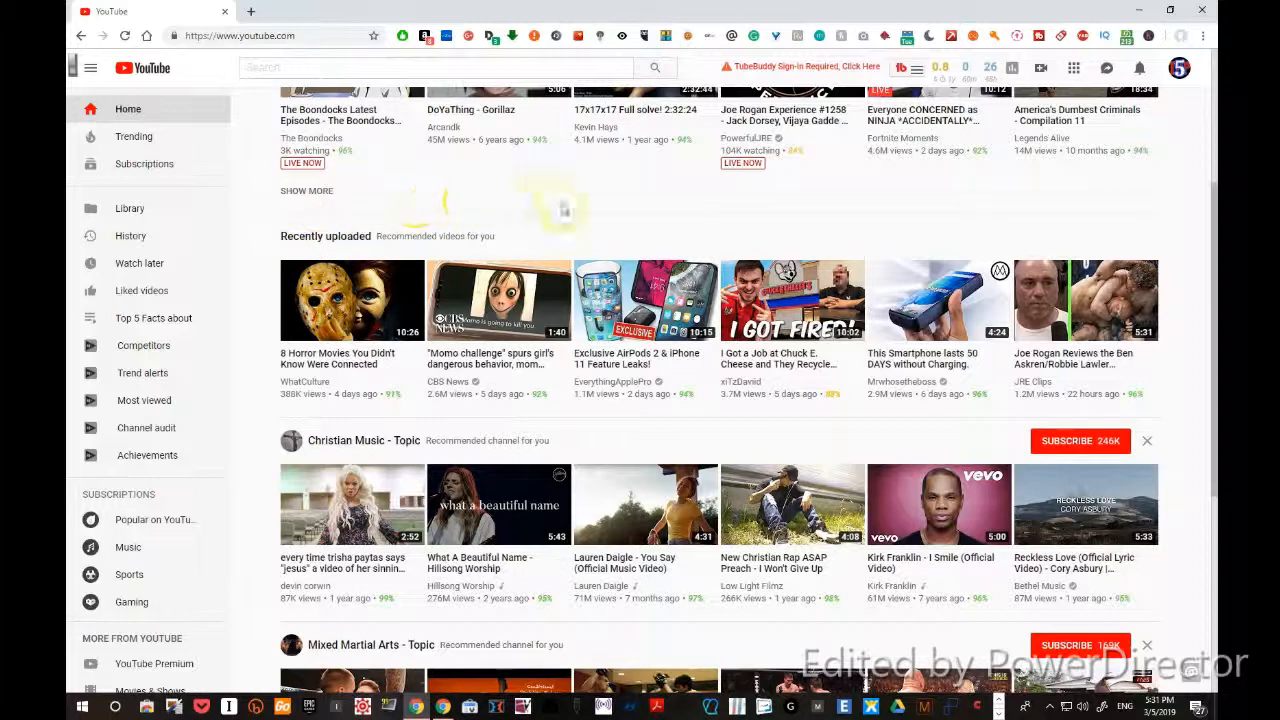
mouse_move(915, 190)
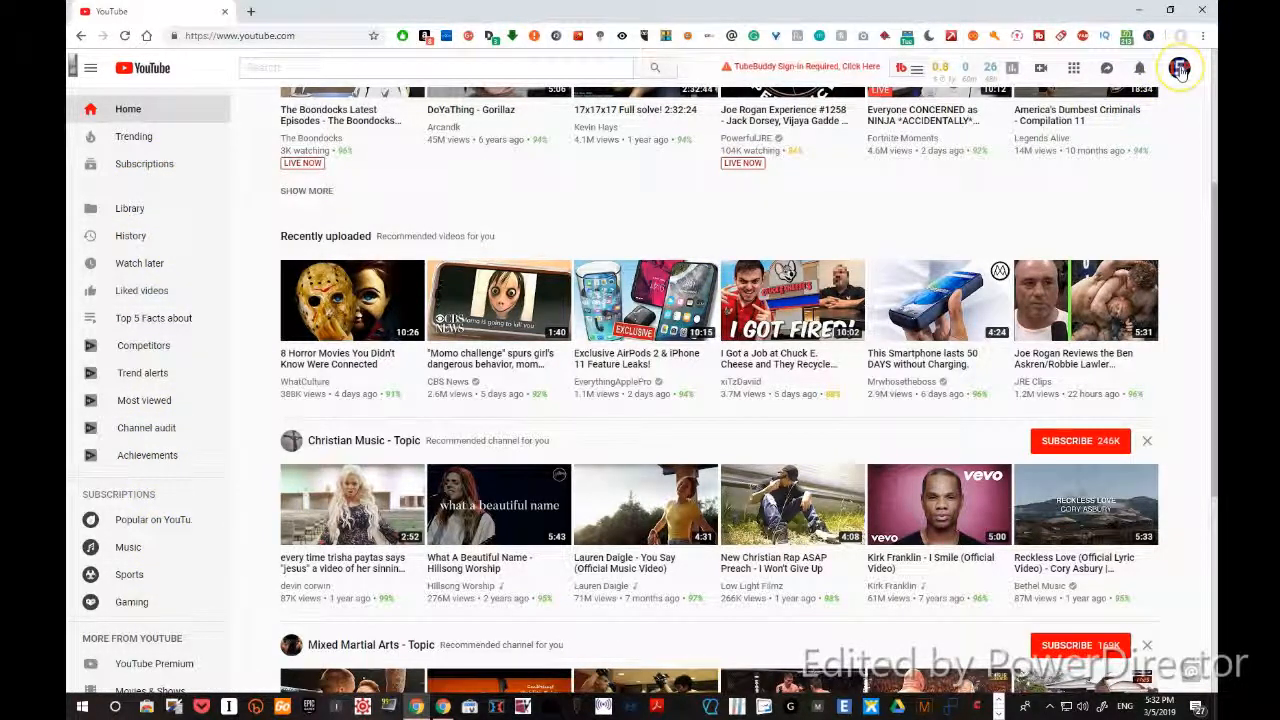
mouse_move(1120, 222)
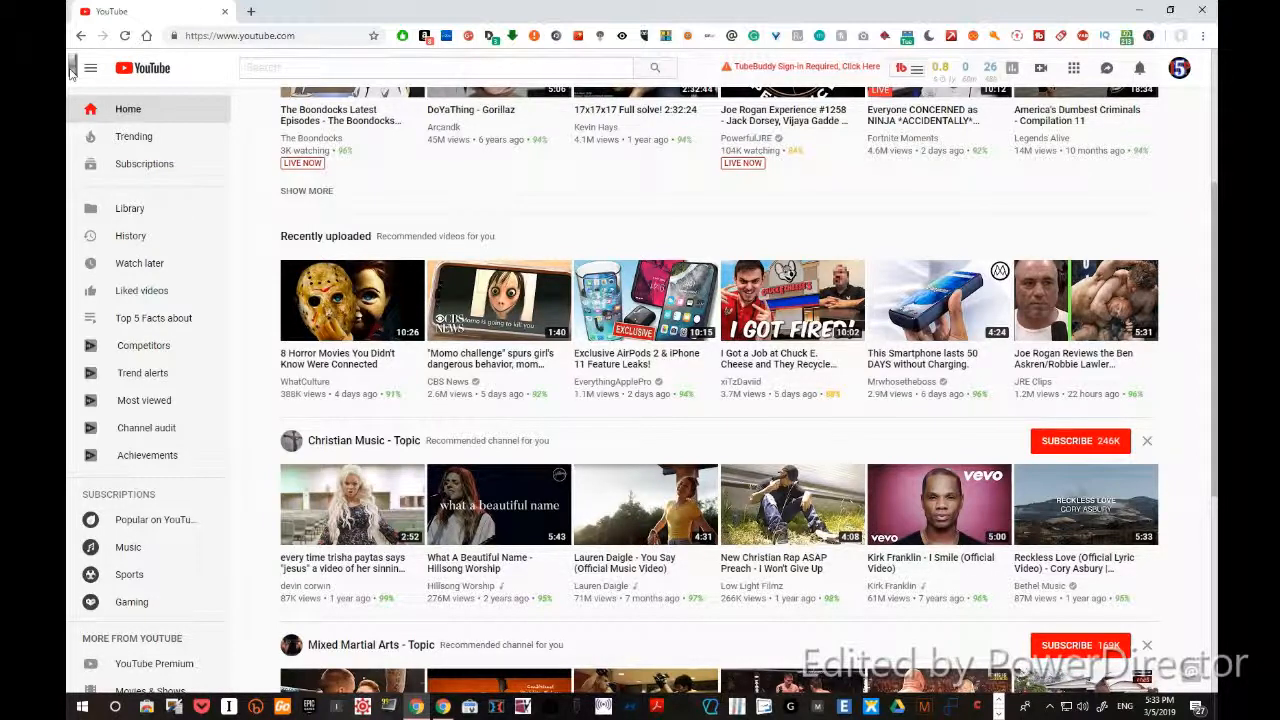
left_click(1179, 68)
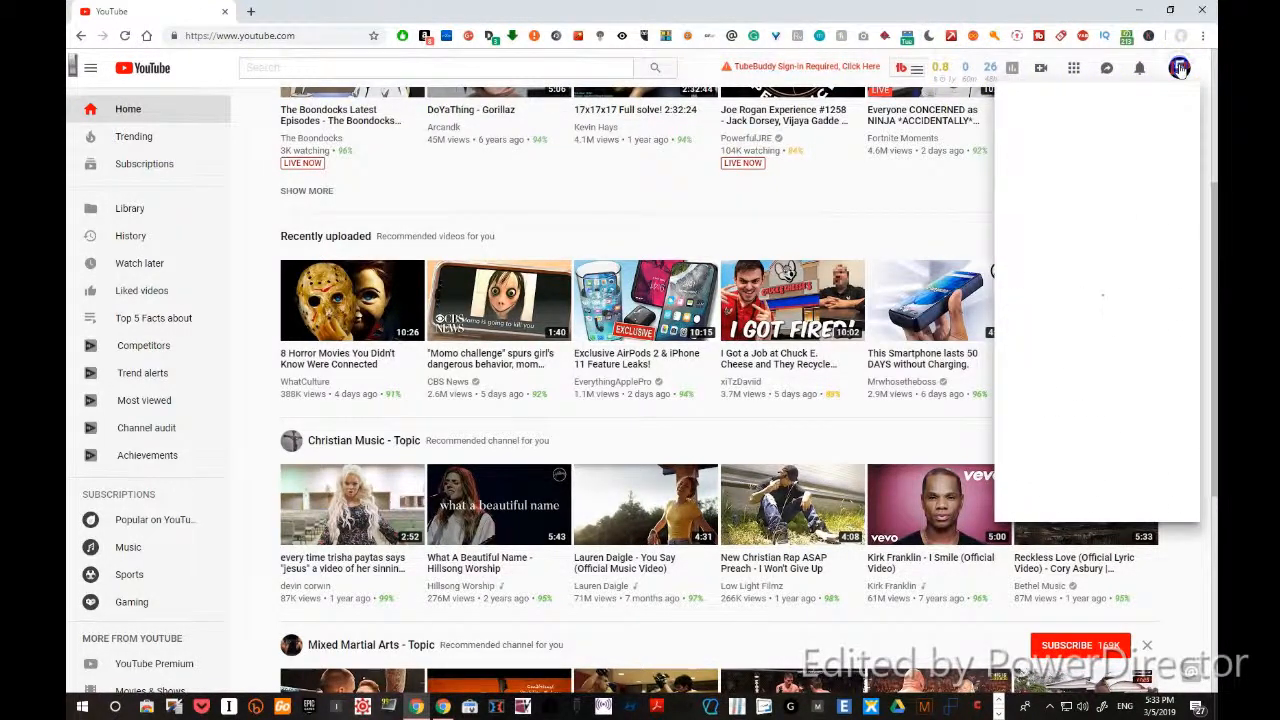
left_click(1180, 67)
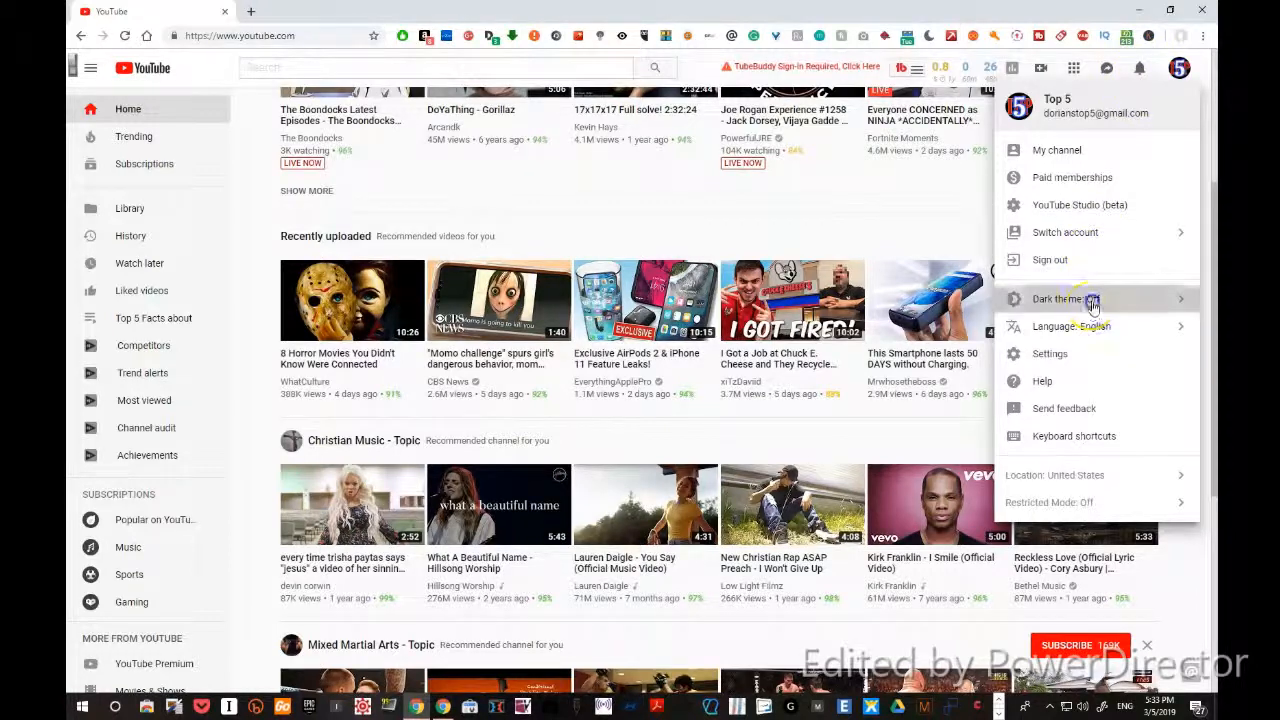
left_click(1058, 298)
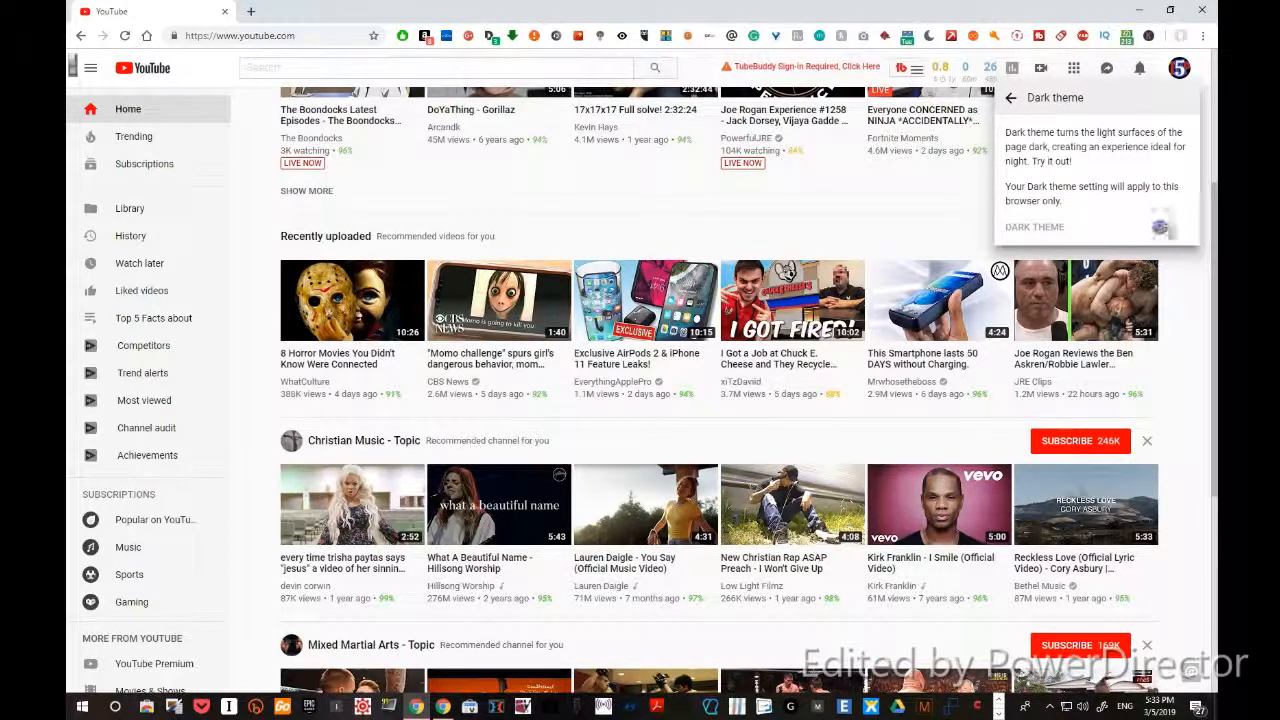
left_click(1168, 227)
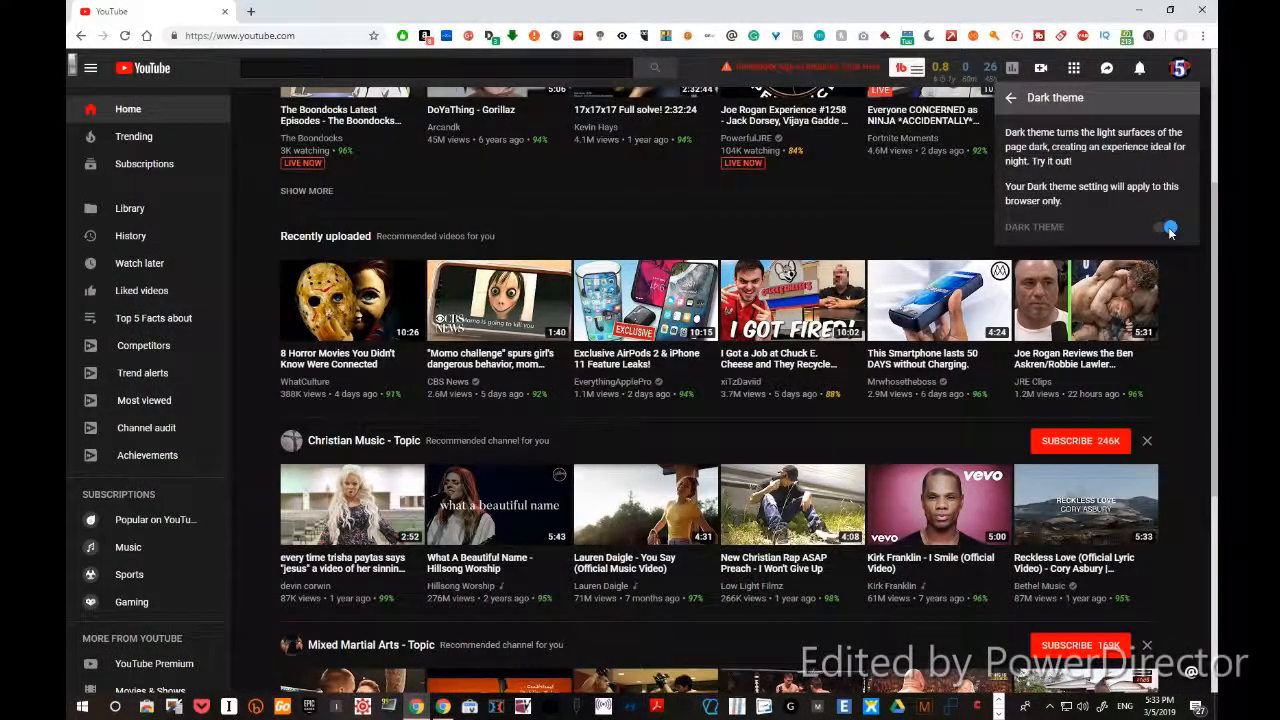
left_click(1168, 227)
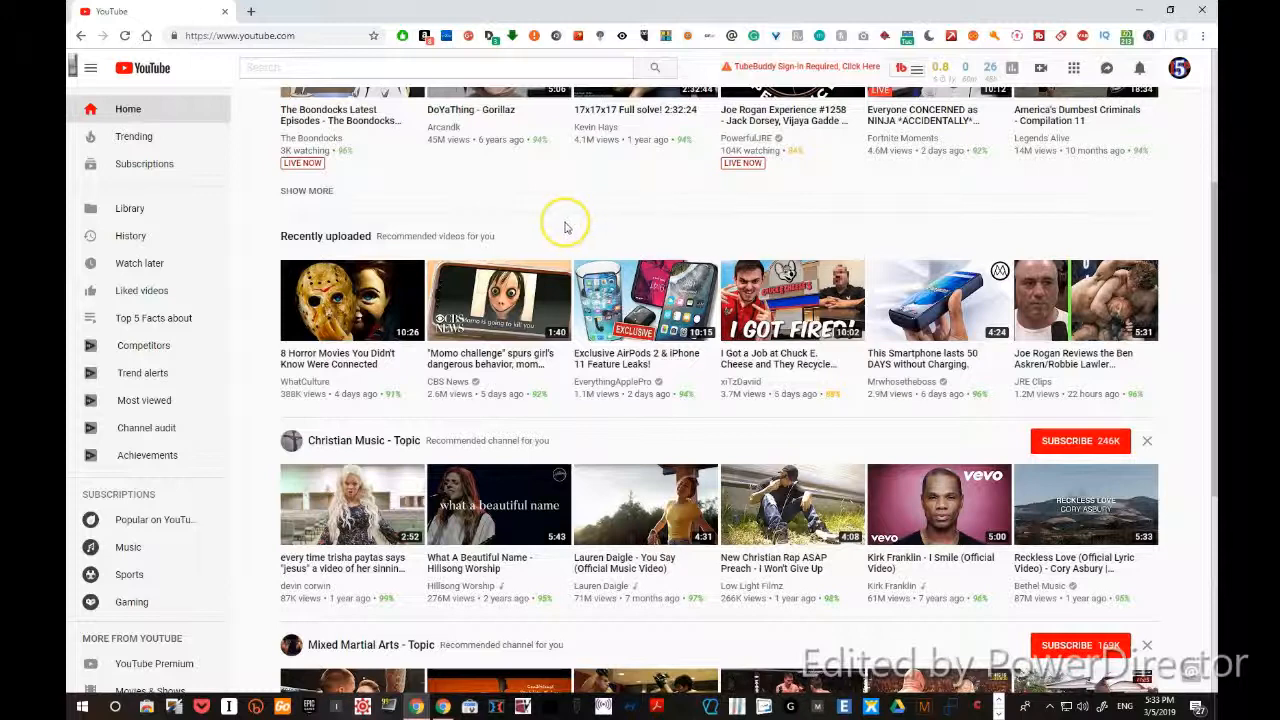
mouse_move(678, 218)
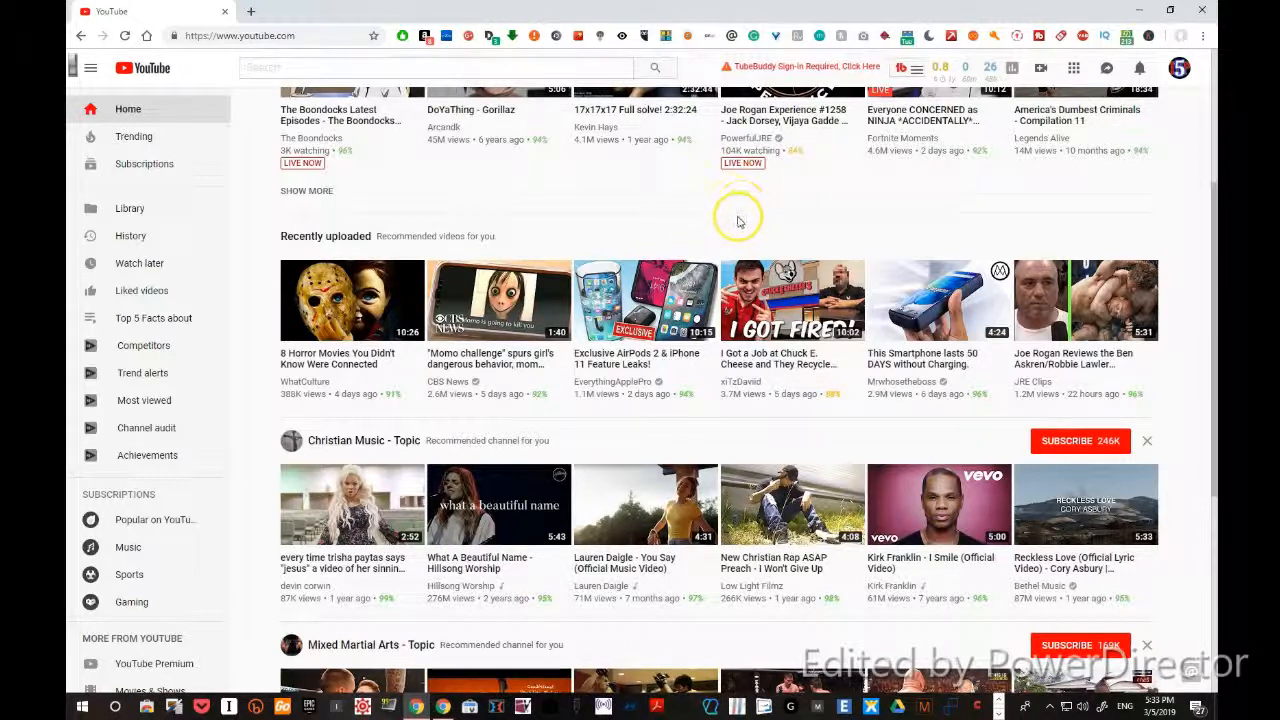
mouse_move(763, 216)
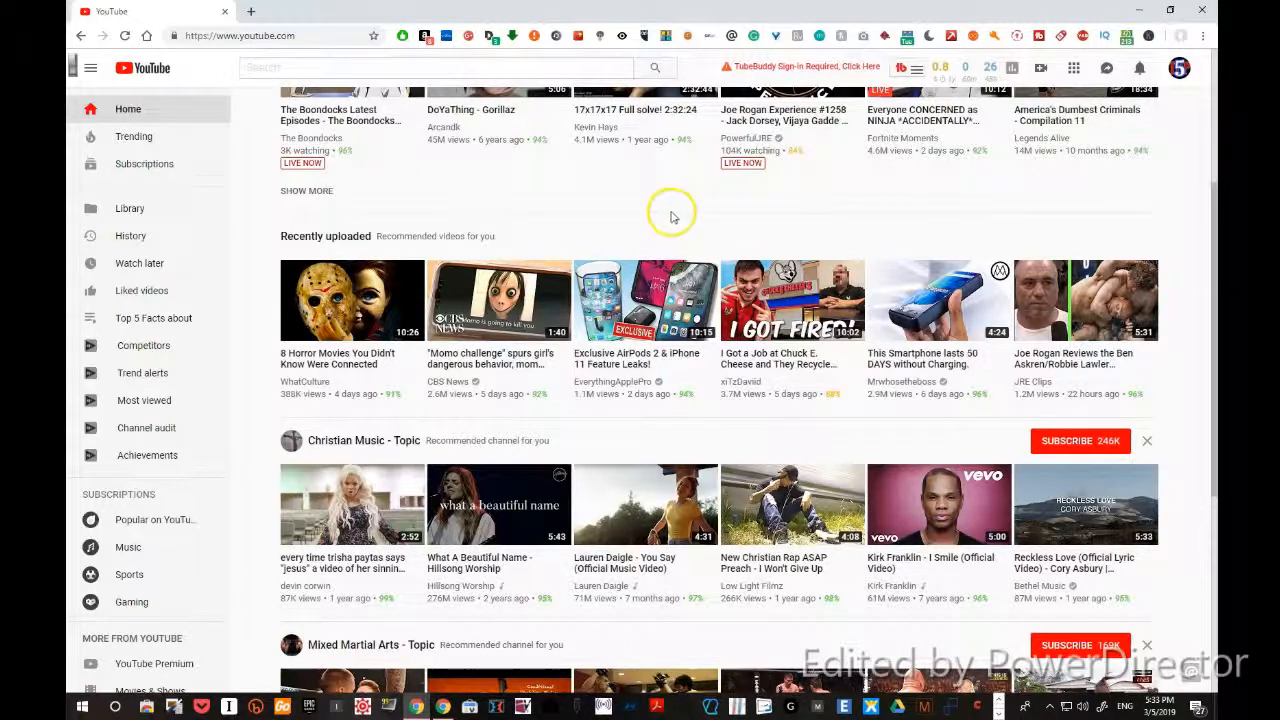
mouse_move(707, 211)
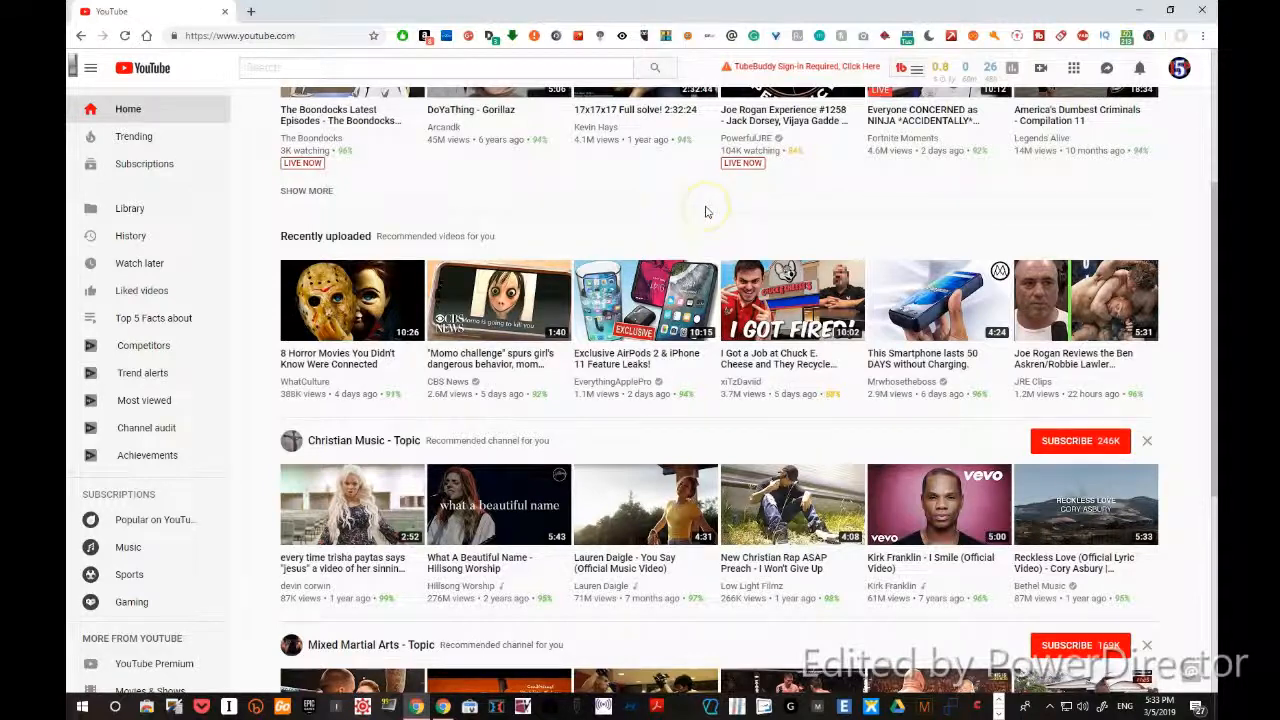
mouse_move(693, 217)
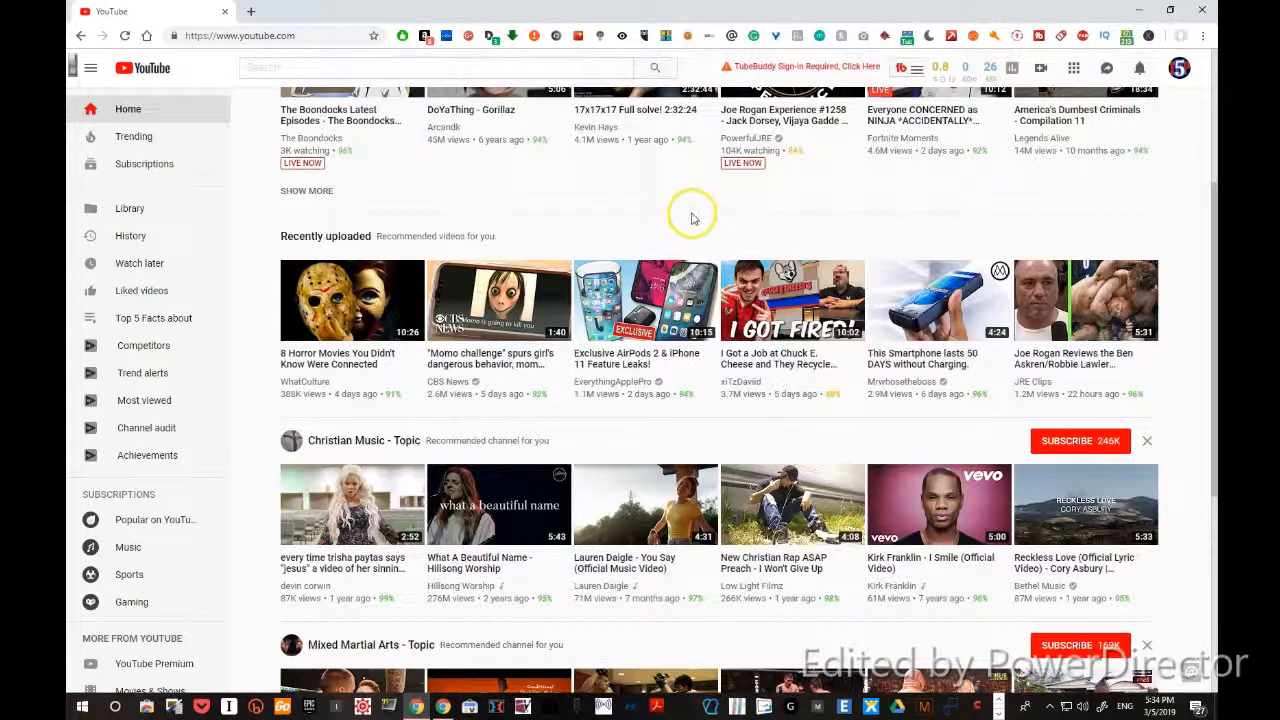
mouse_move(708, 205)
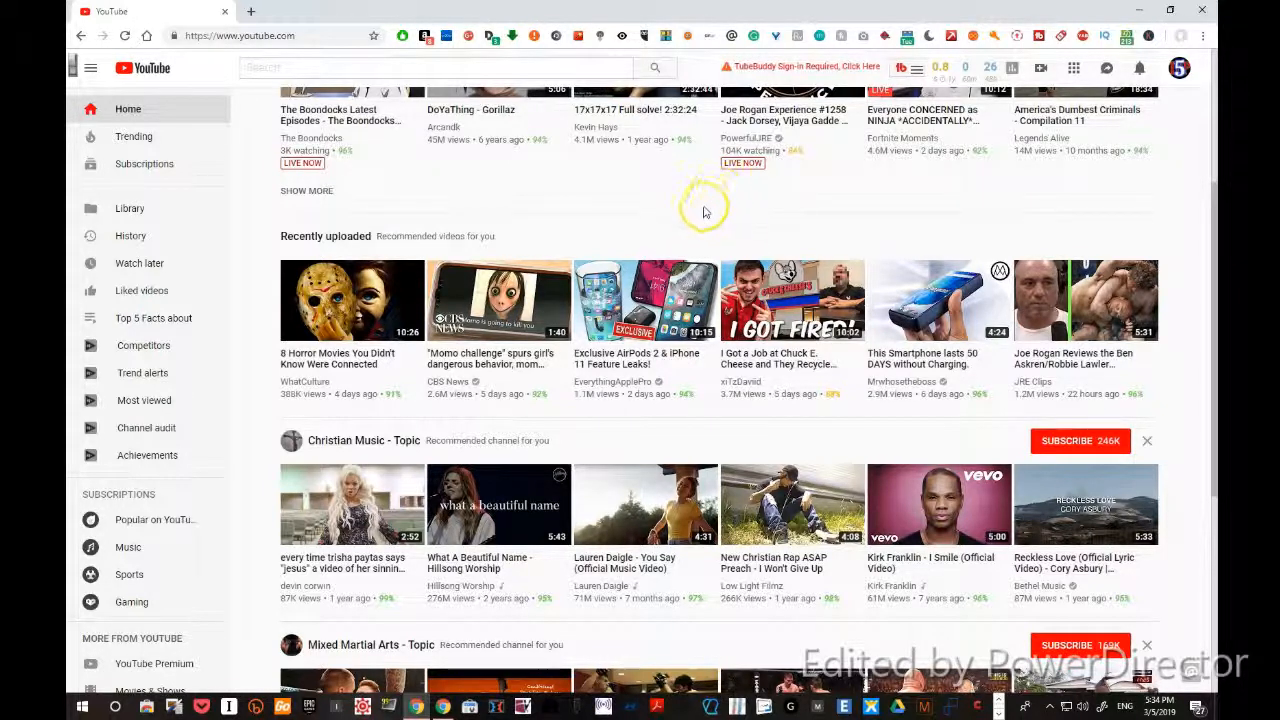
mouse_move(750, 244)
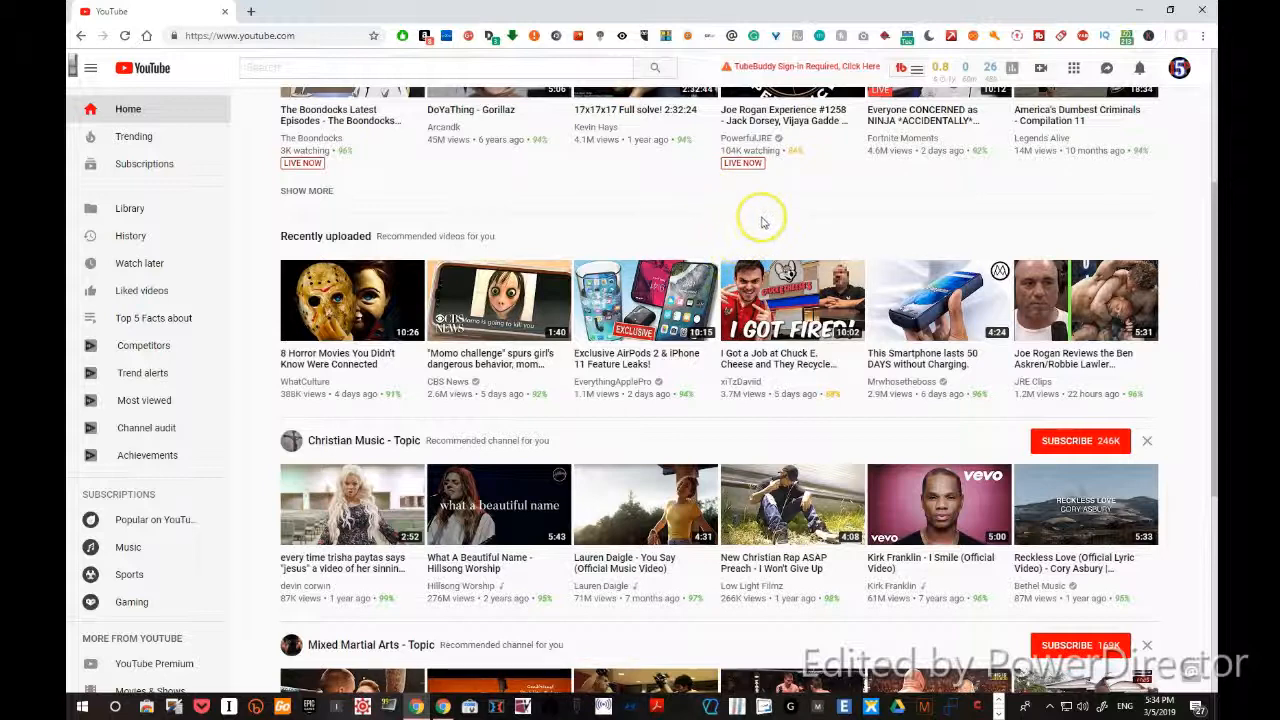
mouse_move(760, 223)
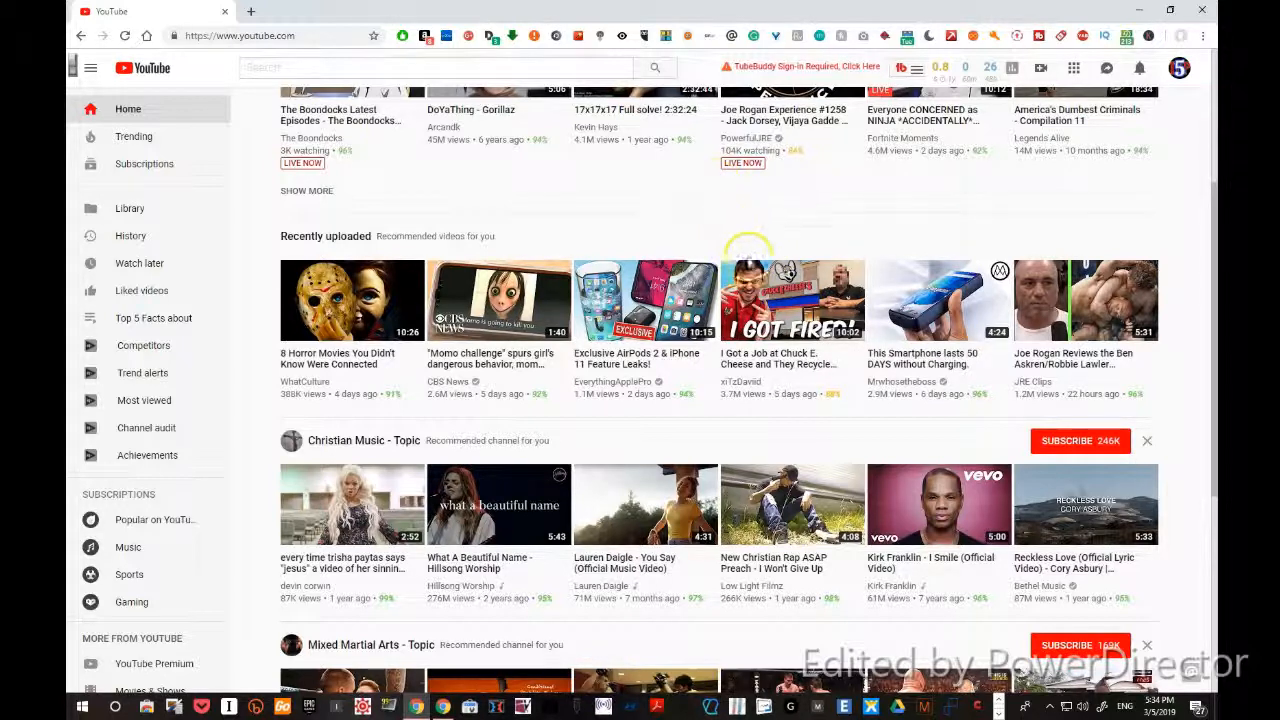
mouse_move(742, 246)
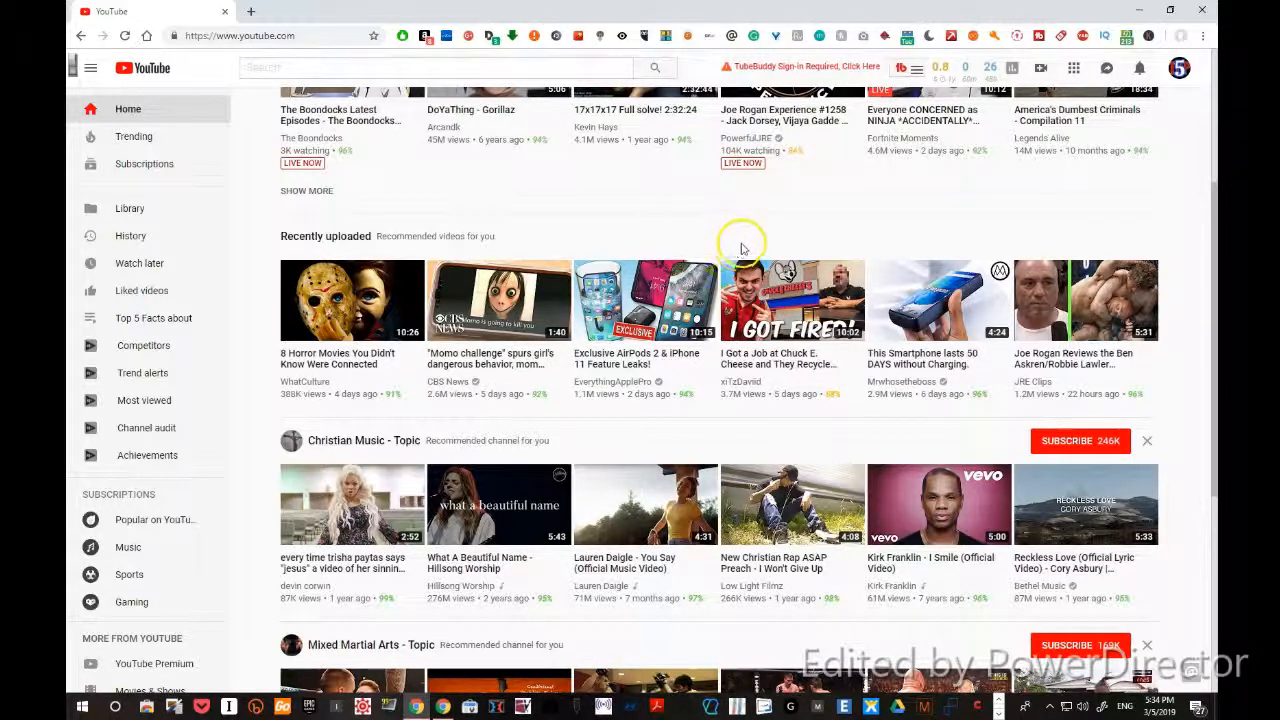
mouse_move(705, 197)
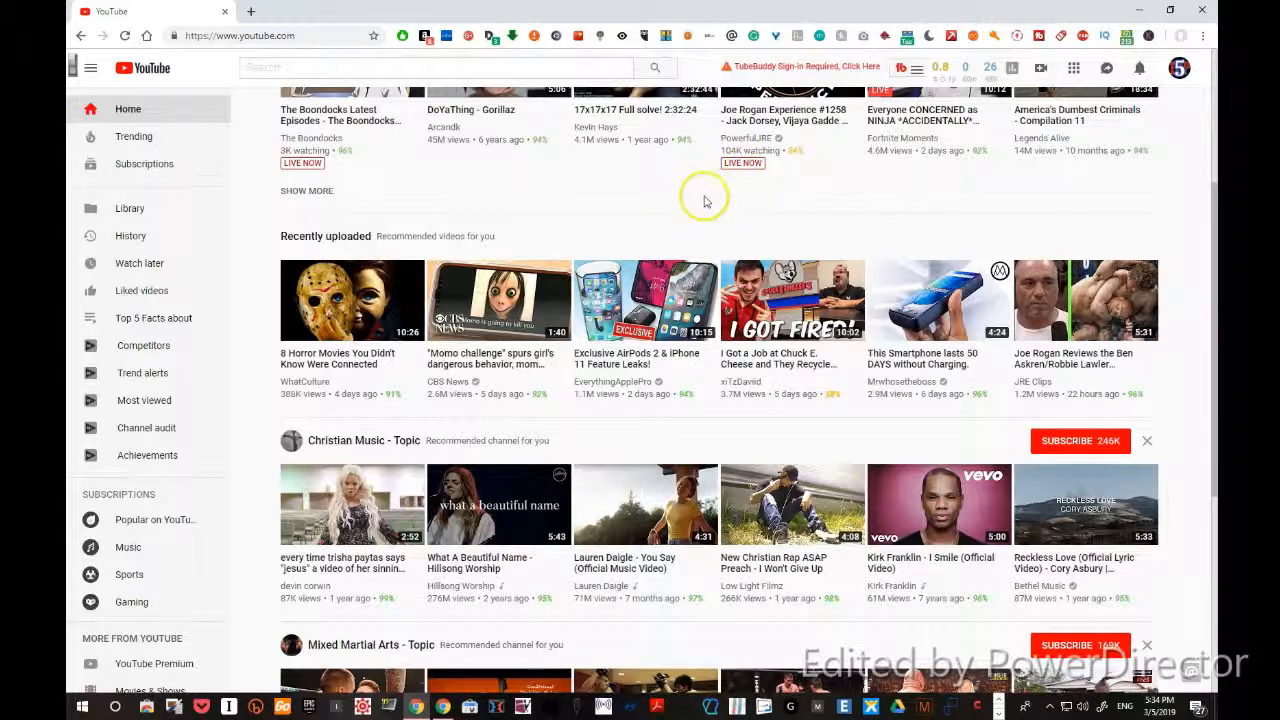